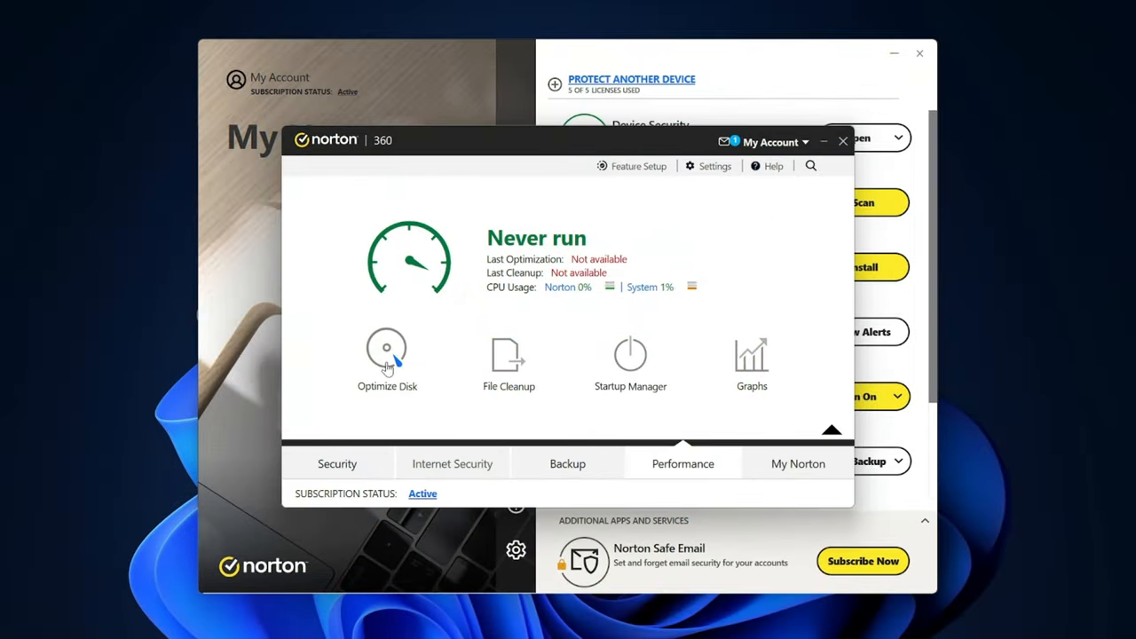
- Launch Optimize Disk from Norton 360's Performance tab
{"action": "left_click", "coordinate": [509, 355]}
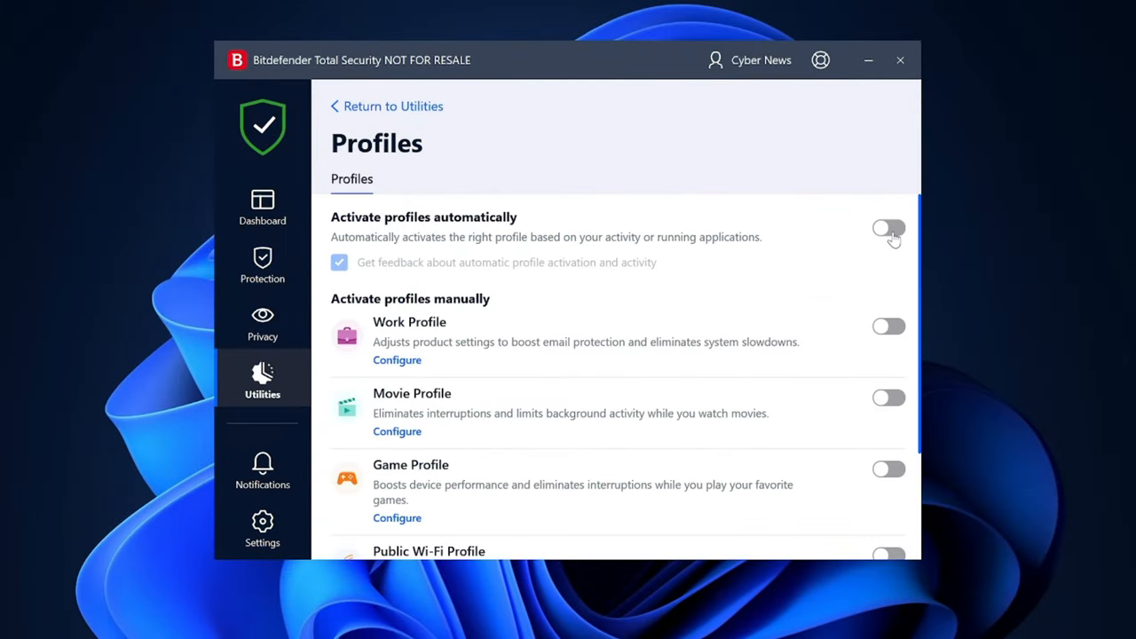
- Enable automatic profile activation, open the Game Profile settings, and toggle power plan adjustment
{"action": "left_click", "coordinate": [889, 228]}
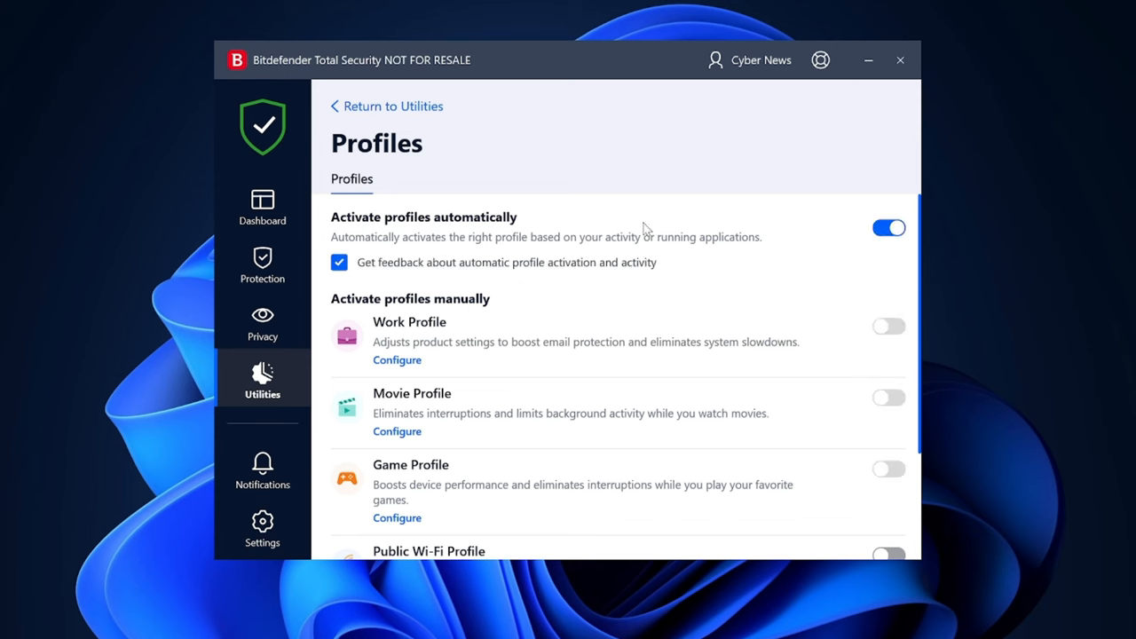
{"action": "mouse_move", "coordinate": [428, 365]}
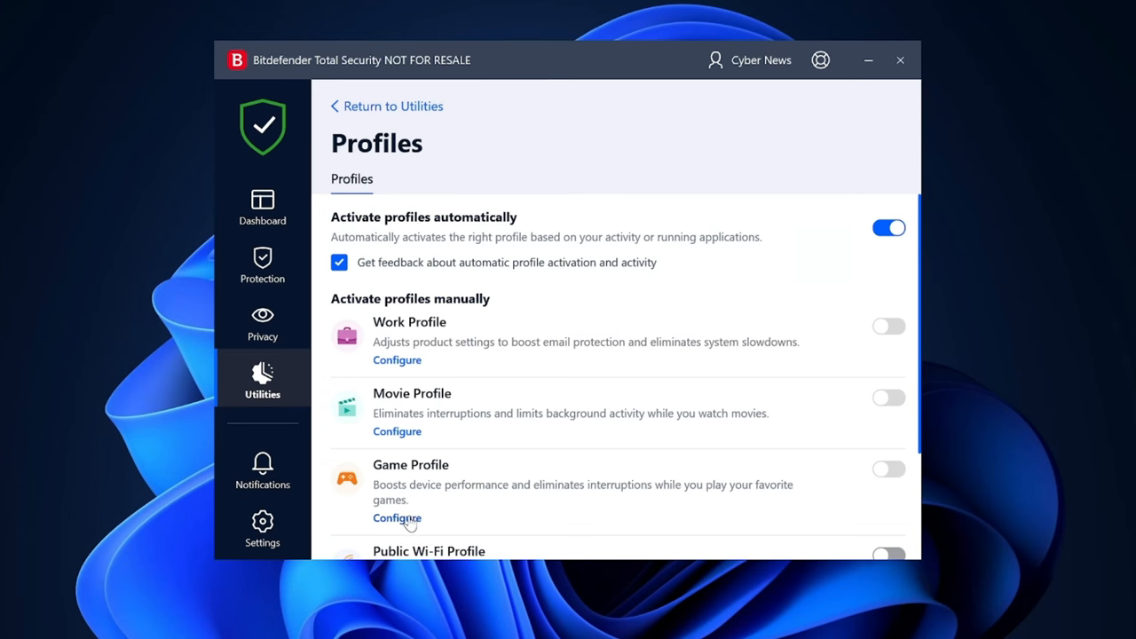
{"action": "left_click", "coordinate": [397, 519]}
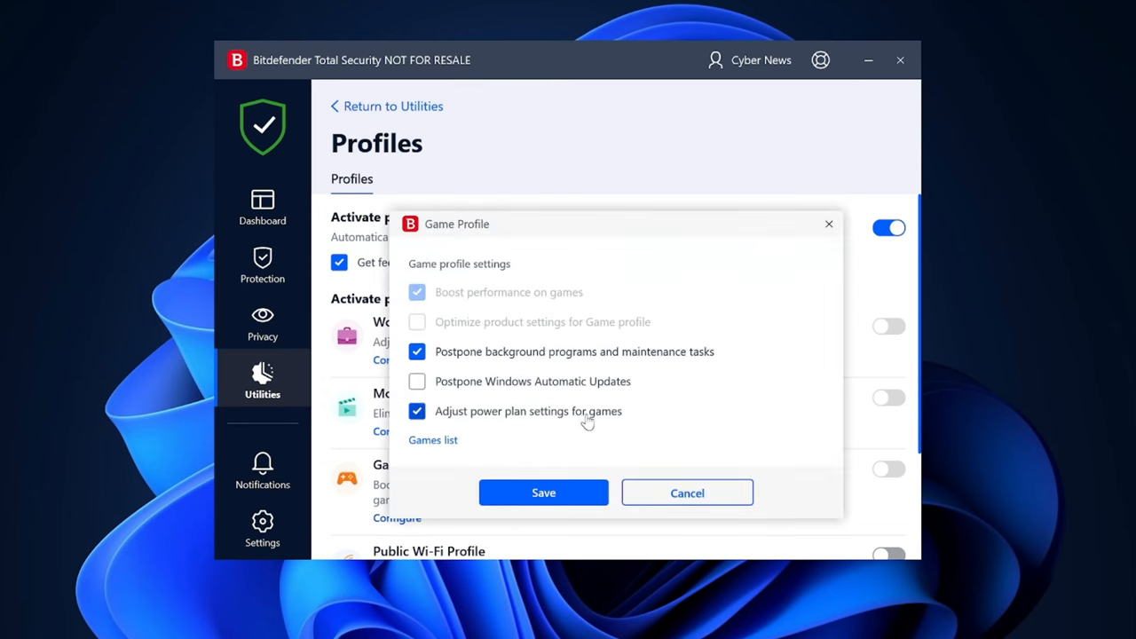
{"action": "left_click", "coordinate": [687, 493]}
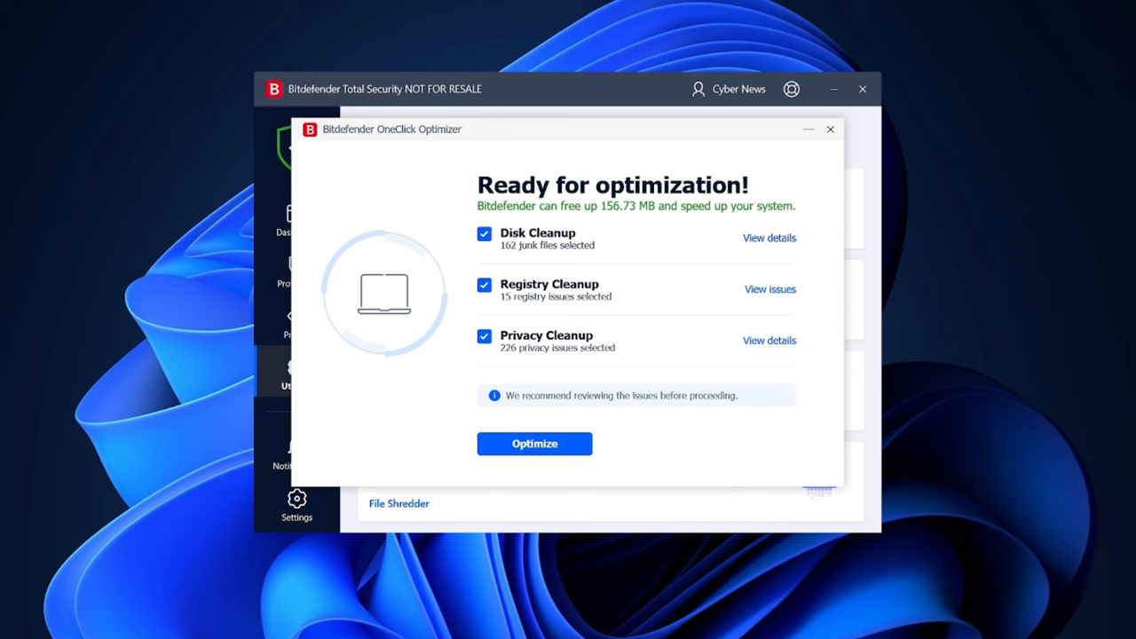
- Open the Disk Cleanup details listing 162 Windows junk files totalling 116.93 MB
{"action": "left_click", "coordinate": [769, 238]}
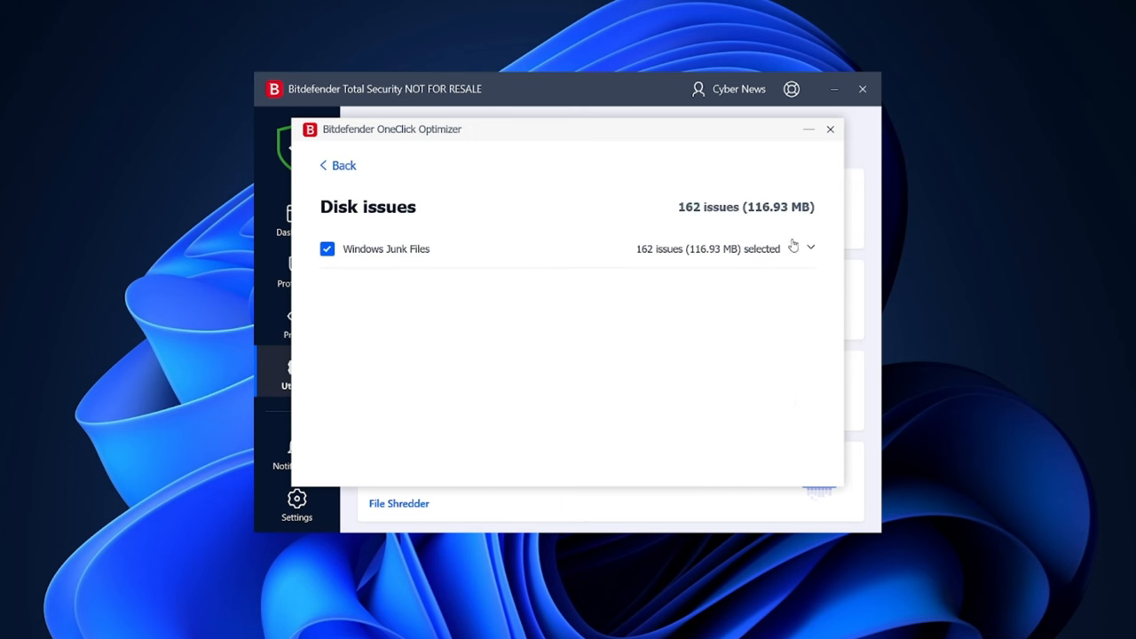
{"action": "mouse_move", "coordinate": [342, 166]}
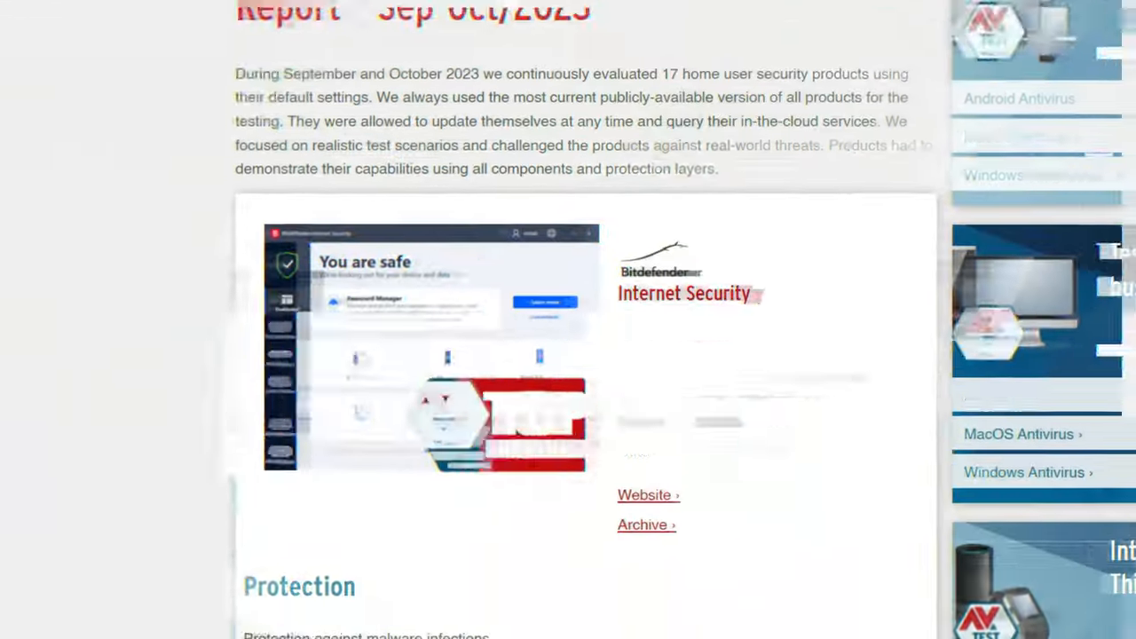
- Scroll the AV-TEST report to Bitdefender Internet Security's 6.0/6.0 protection table
{"action": "scroll", "scroll_direction": "down", "scroll_amount": 3}
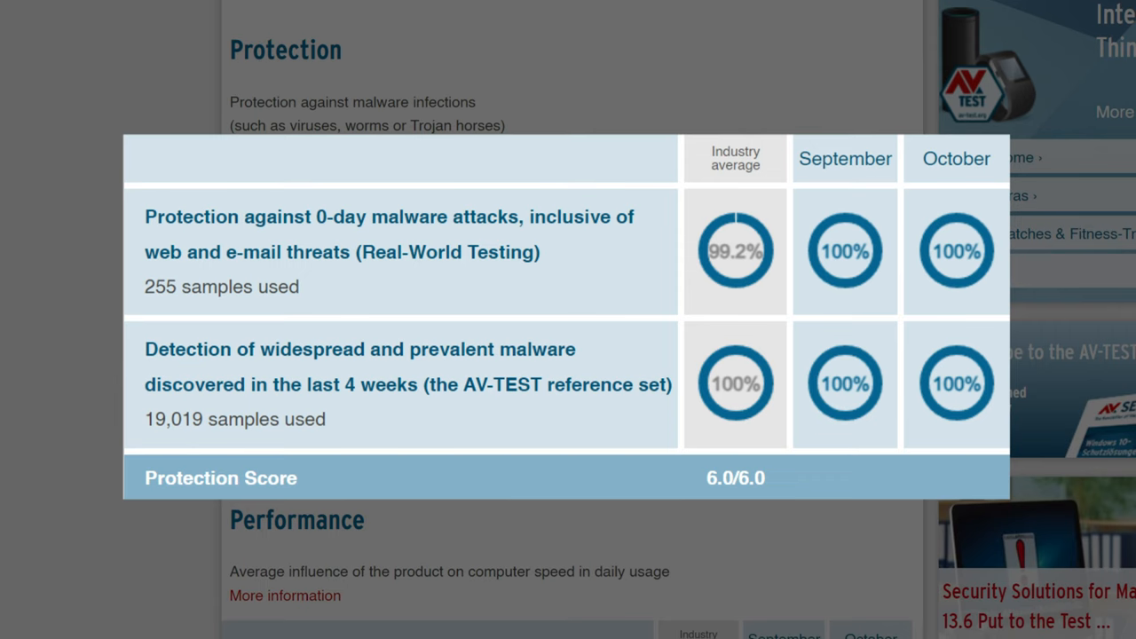
{"action": "scroll", "scroll_direction": "down", "scroll_amount": 3}
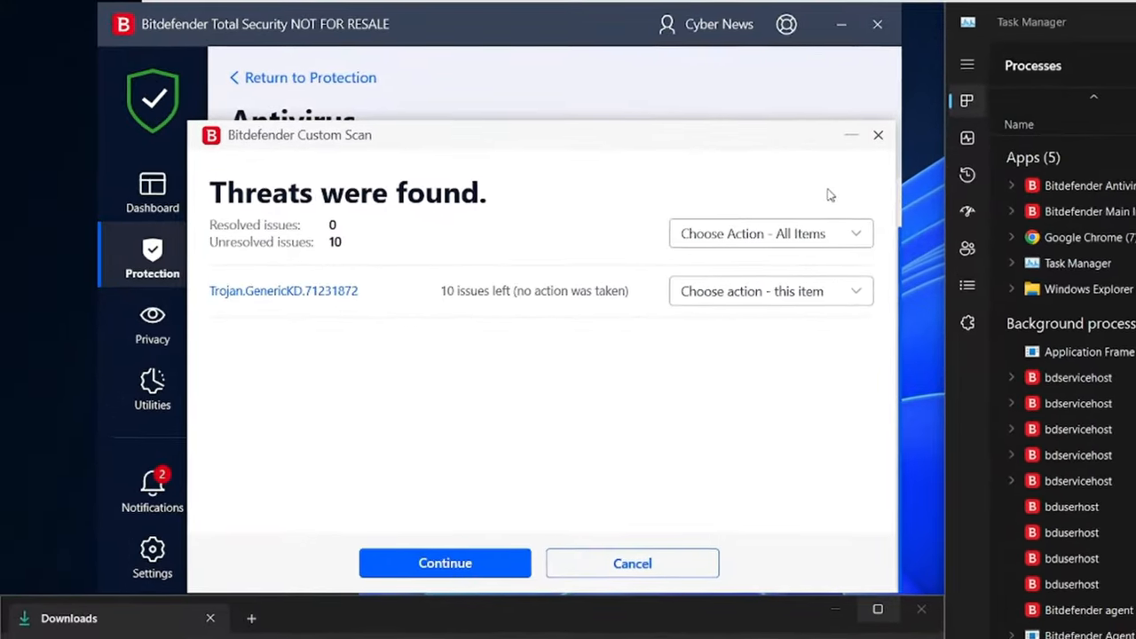
- Review the 10 unresolved Trojan.GenericKD.71231872 detections in the Custom Scan results
{"action": "left_click", "coordinate": [771, 291]}
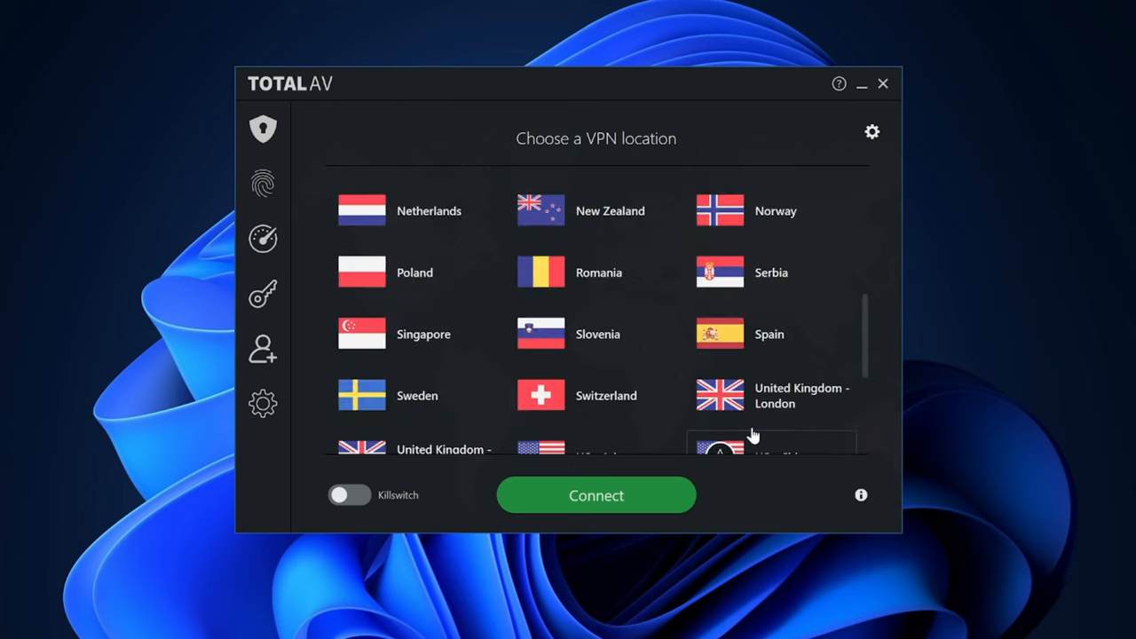
- Pick a country from TotalAV's VPN location grid
{"action": "left_click", "coordinate": [263, 129]}
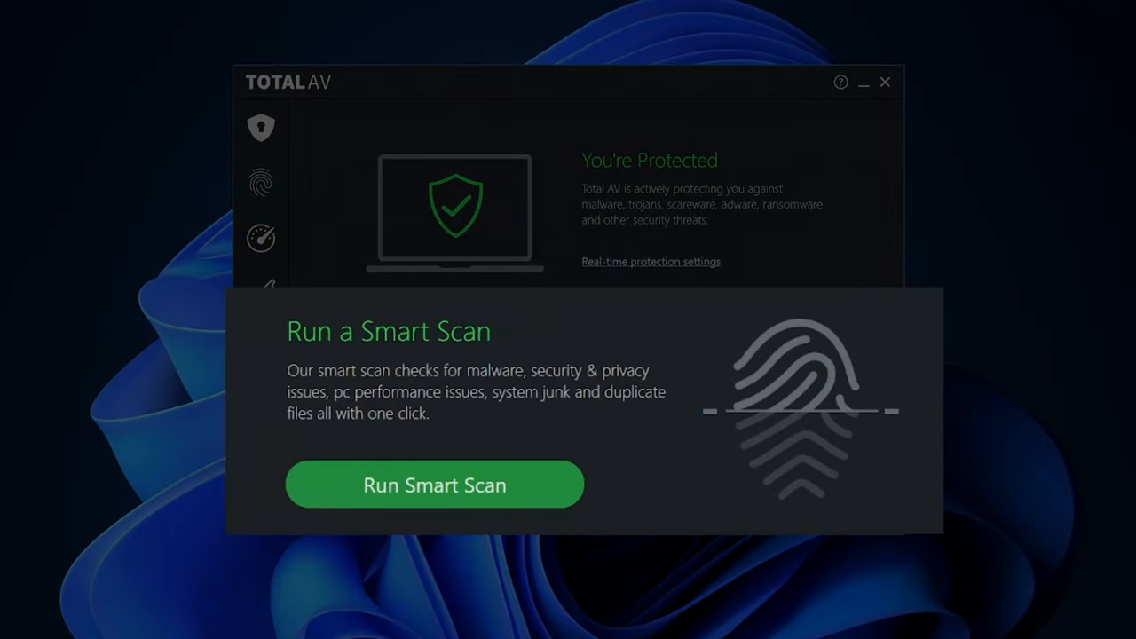
- Run a Junk Cleaner scan from System Tune Up, then reopen the tune-up tools
{"action": "left_click", "coordinate": [261, 238]}
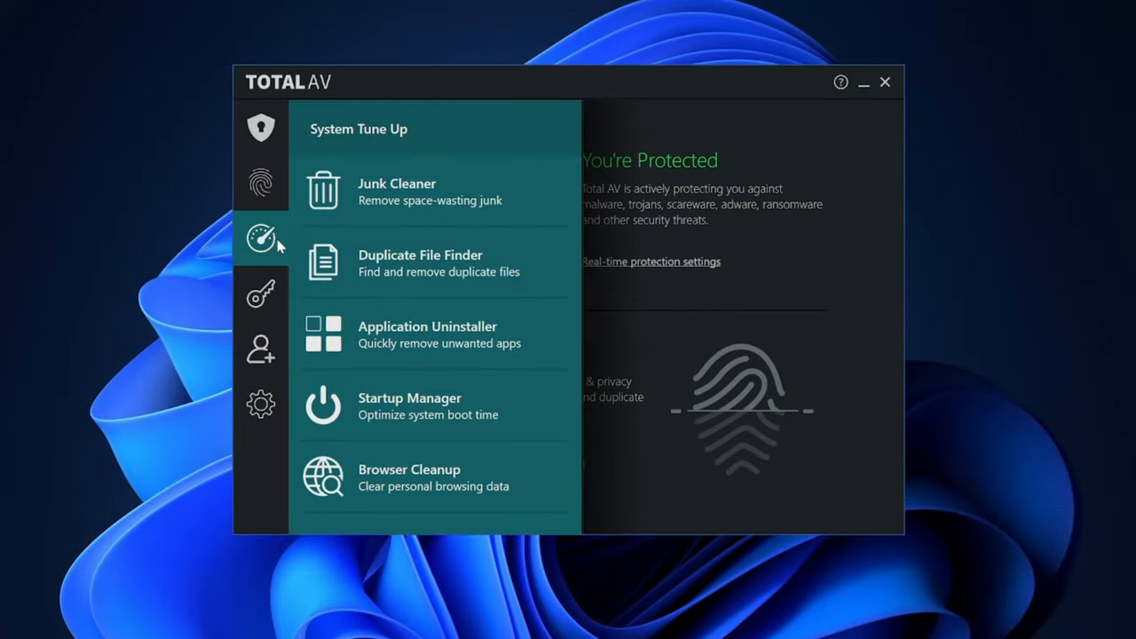
{"action": "left_click", "coordinate": [397, 190]}
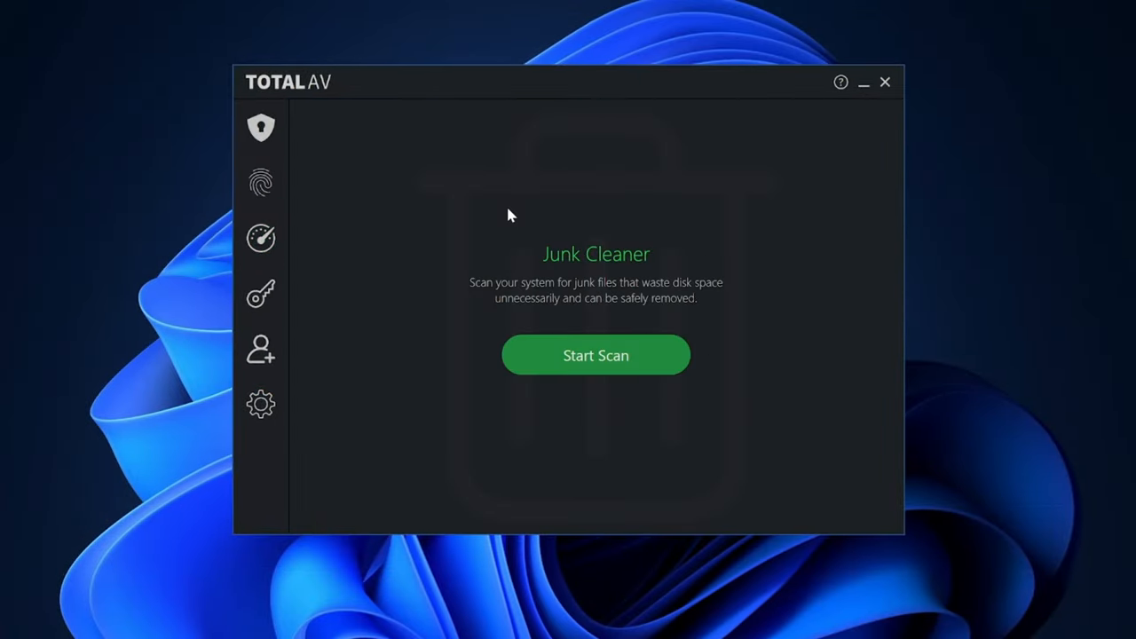
{"action": "mouse_move", "coordinate": [511, 334]}
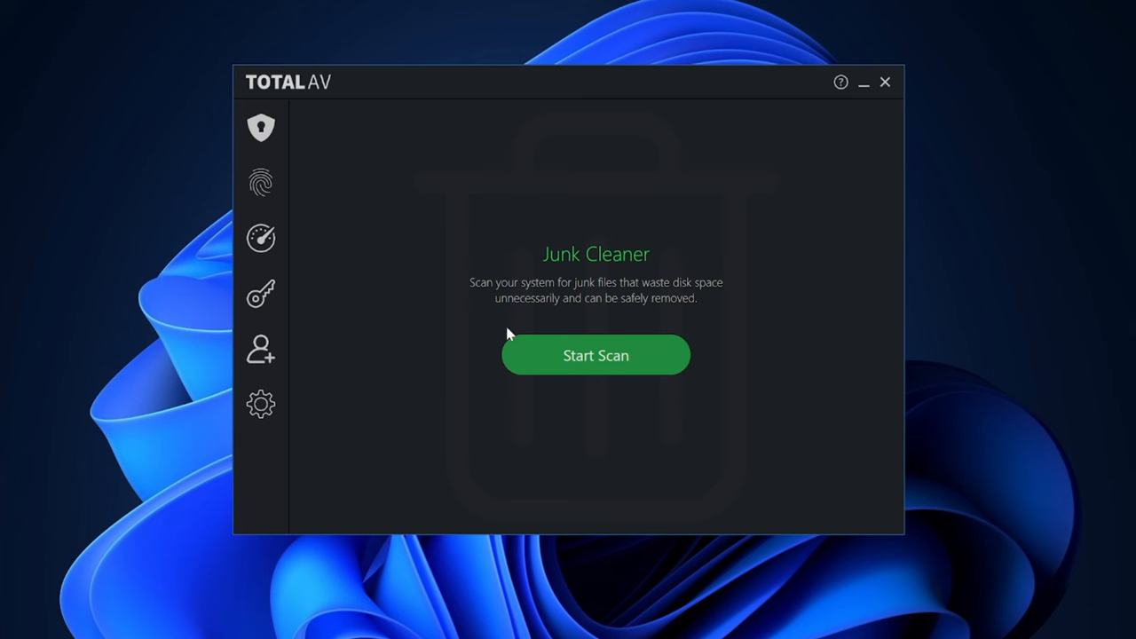
{"action": "left_click", "coordinate": [595, 355]}
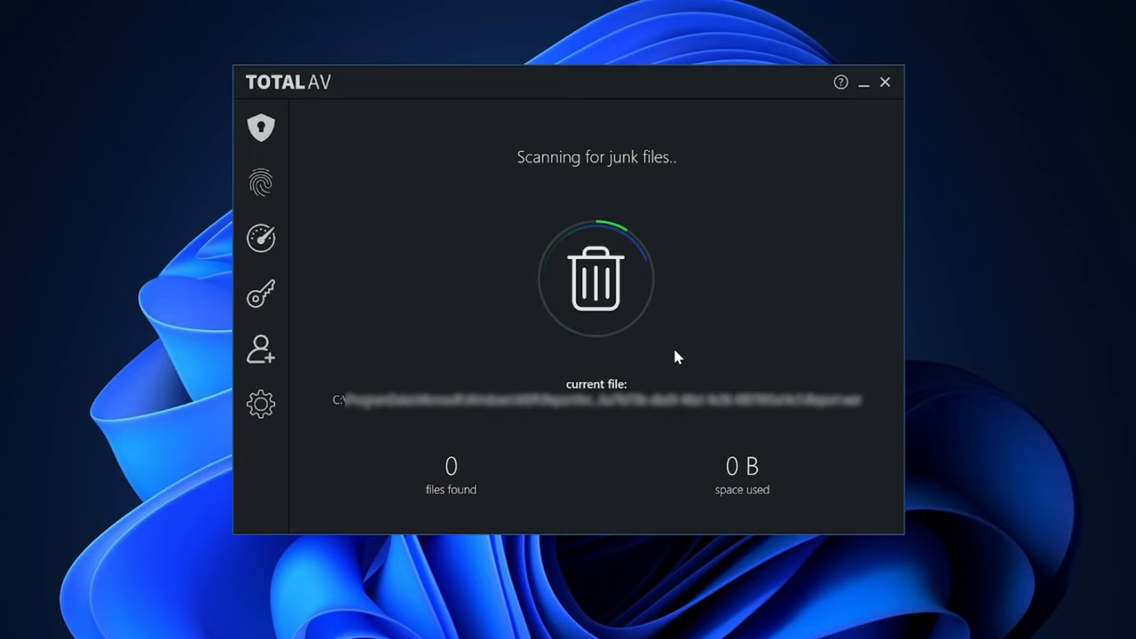
{"action": "left_click", "coordinate": [261, 238]}
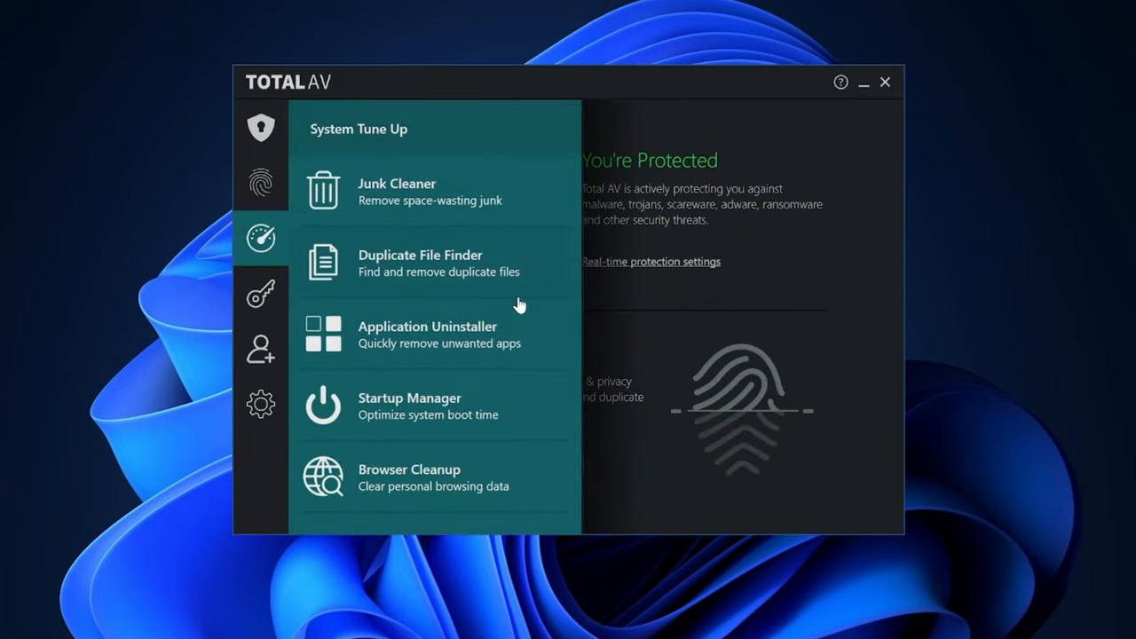
{"action": "mouse_move", "coordinate": [499, 491]}
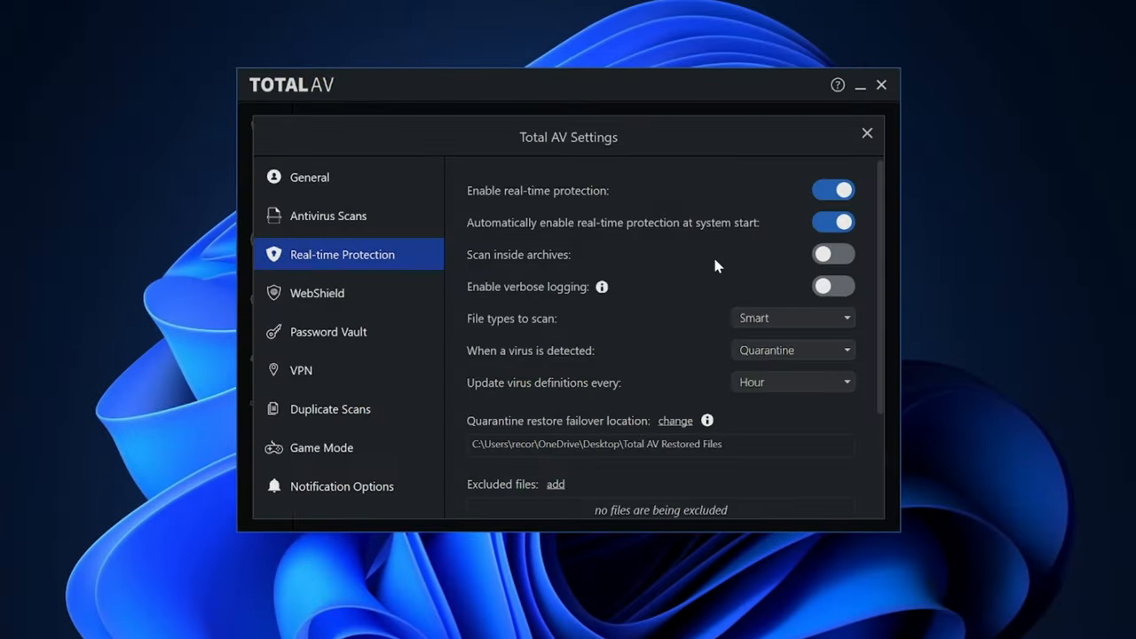
{"action": "mouse_move", "coordinate": [677, 284]}
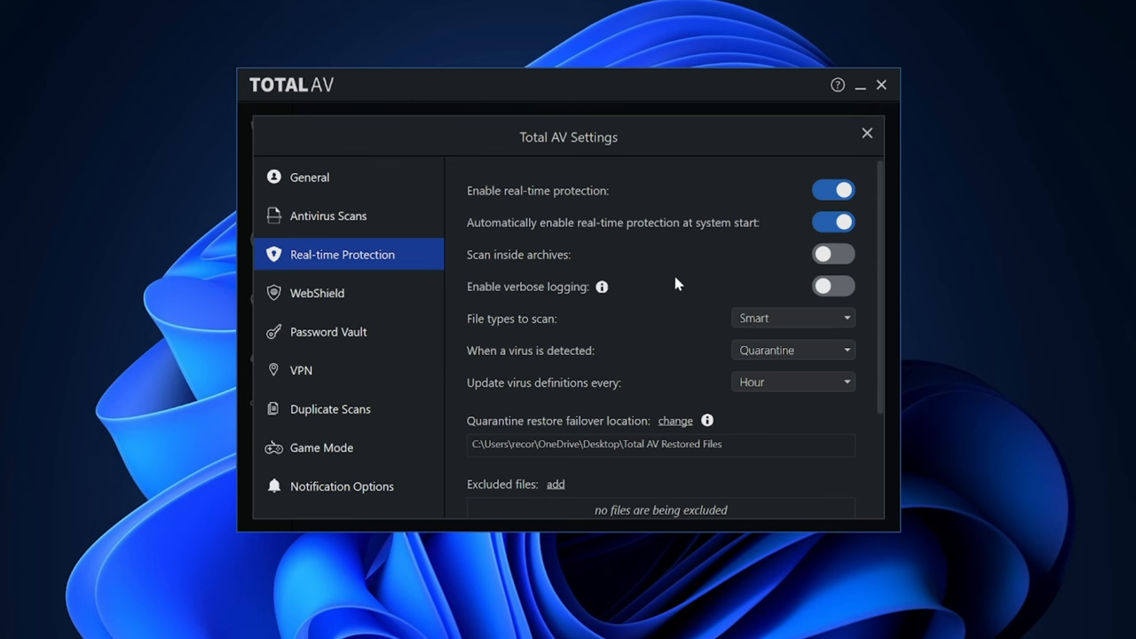
- Scroll through TotalAV's Real-time Protection settings
{"action": "scroll", "scroll_direction": "down", "scroll_amount": 3}
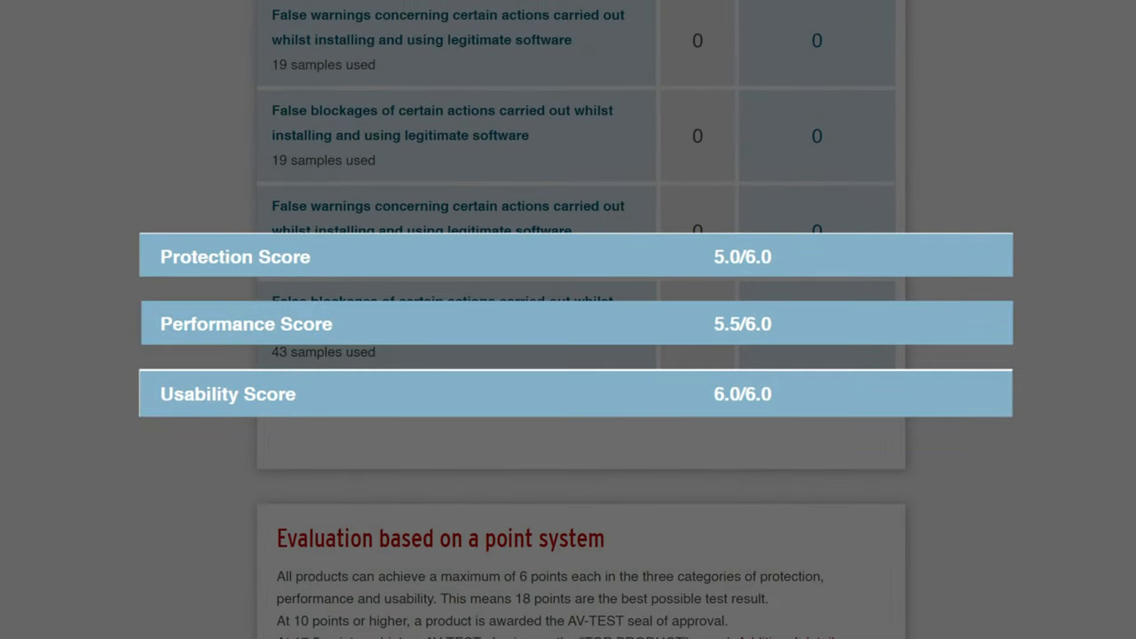
- Scroll the AV-TEST page to the 5.0 protection, 5.5 performance, 6.0 usability scores
{"action": "scroll", "scroll_direction": "up", "scroll_amount": 3}
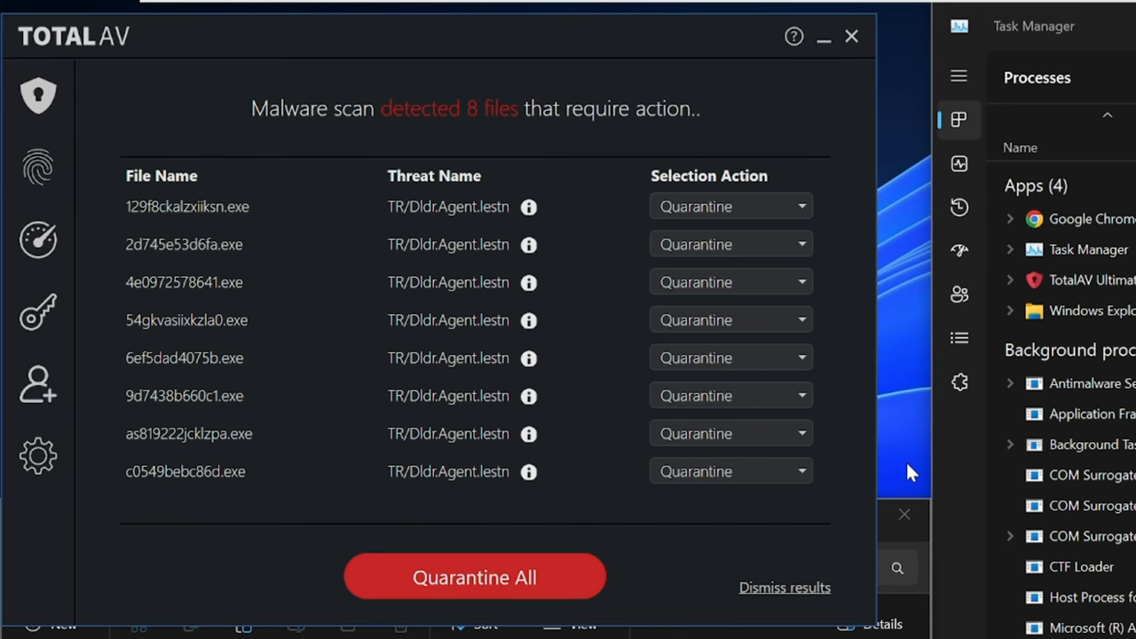
- Review the eight TR/Dldr.Agent detections set to quarantine in TotalAV's results
{"action": "left_click", "coordinate": [474, 577]}
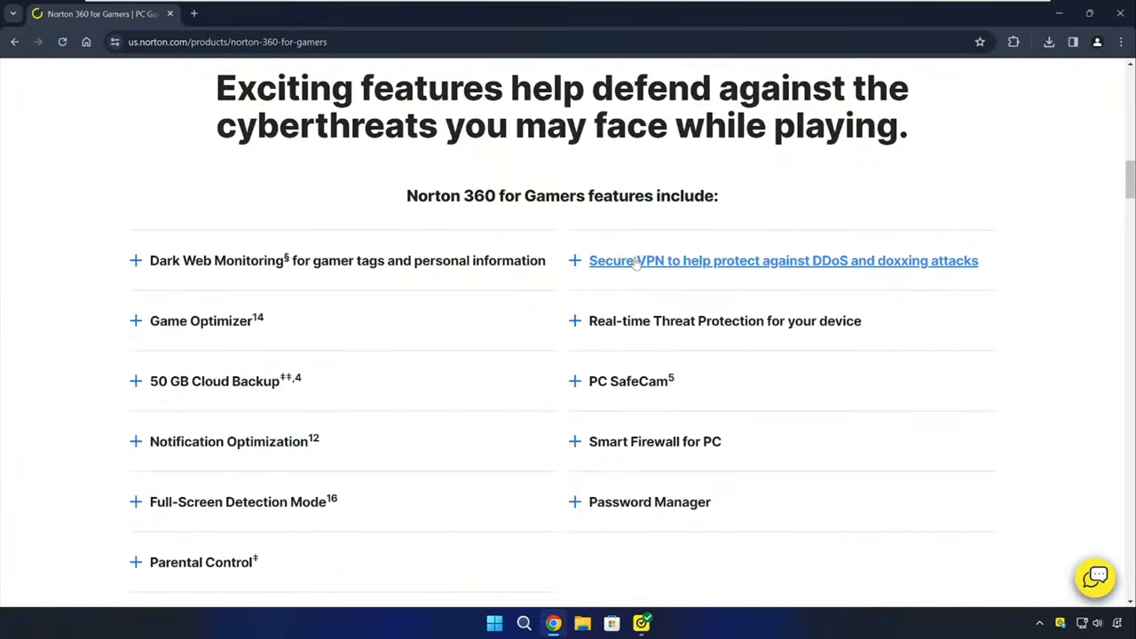
- Expand the Game Optimizer description and read down to the 'Why Norton?' section
{"action": "left_click", "coordinate": [201, 321]}
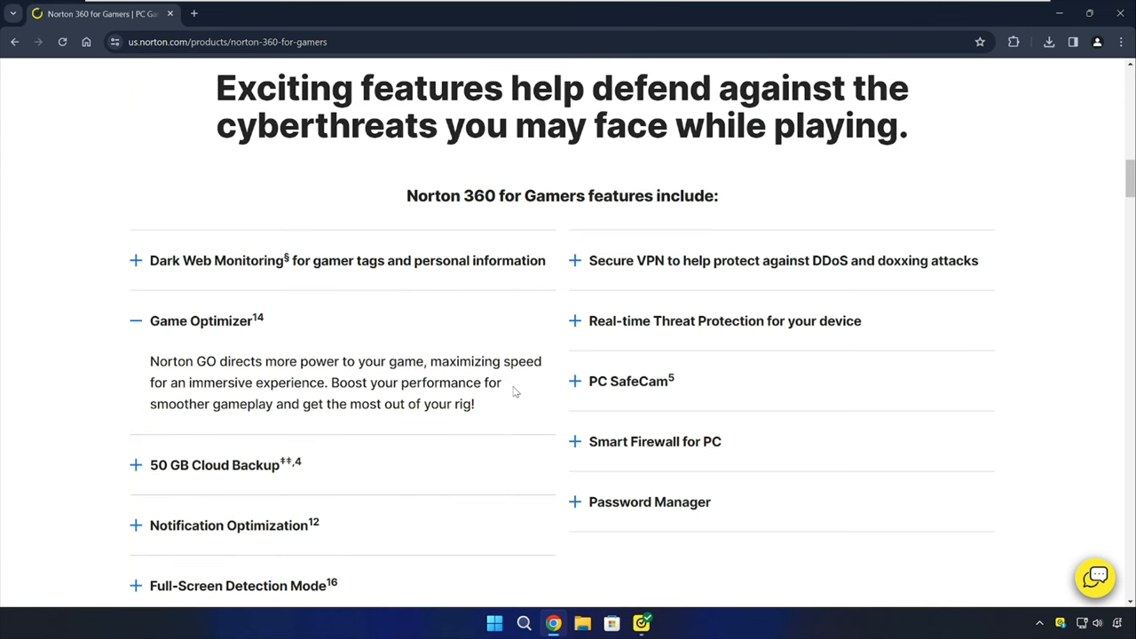
{"action": "scroll", "scroll_direction": "down", "scroll_amount": 3}
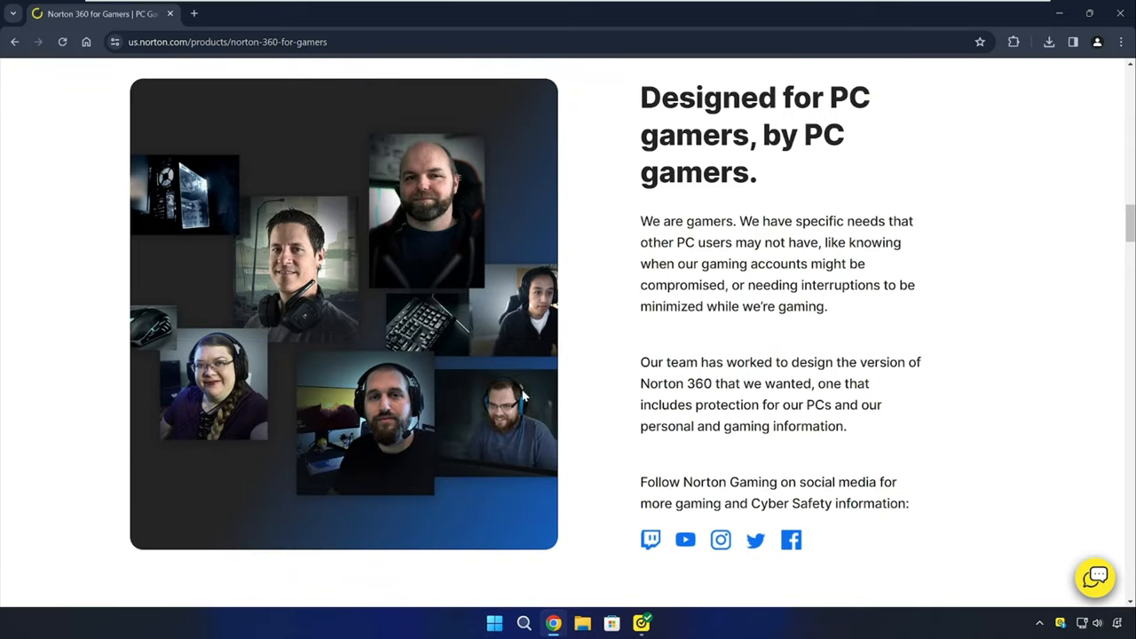
{"action": "mouse_move", "coordinate": [783, 235]}
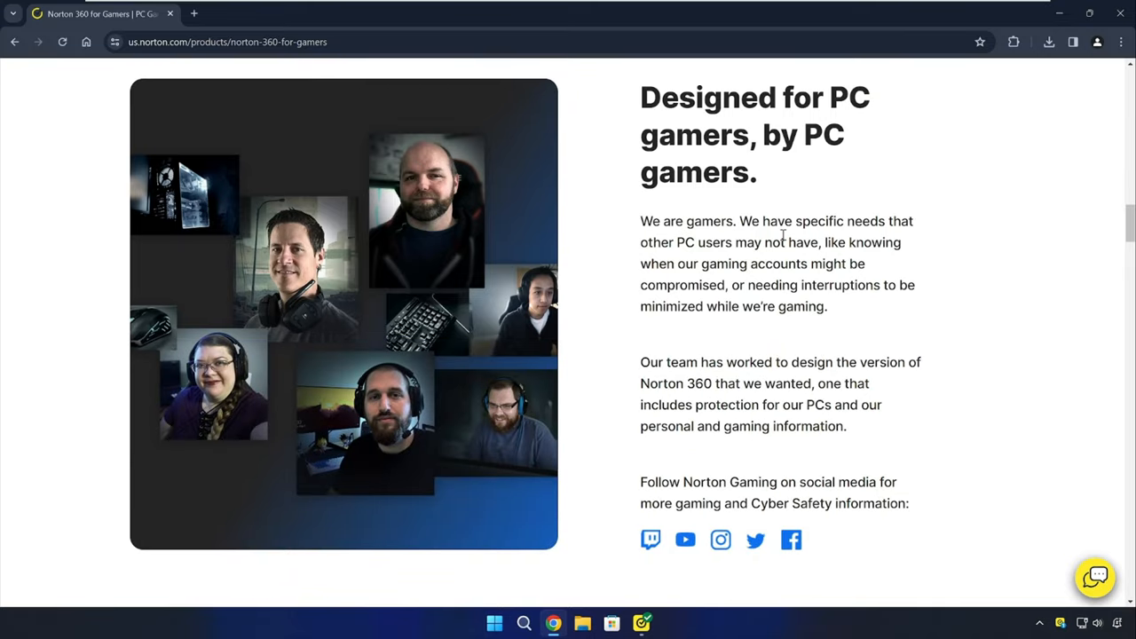
{"action": "scroll", "scroll_direction": "down", "scroll_amount": 3}
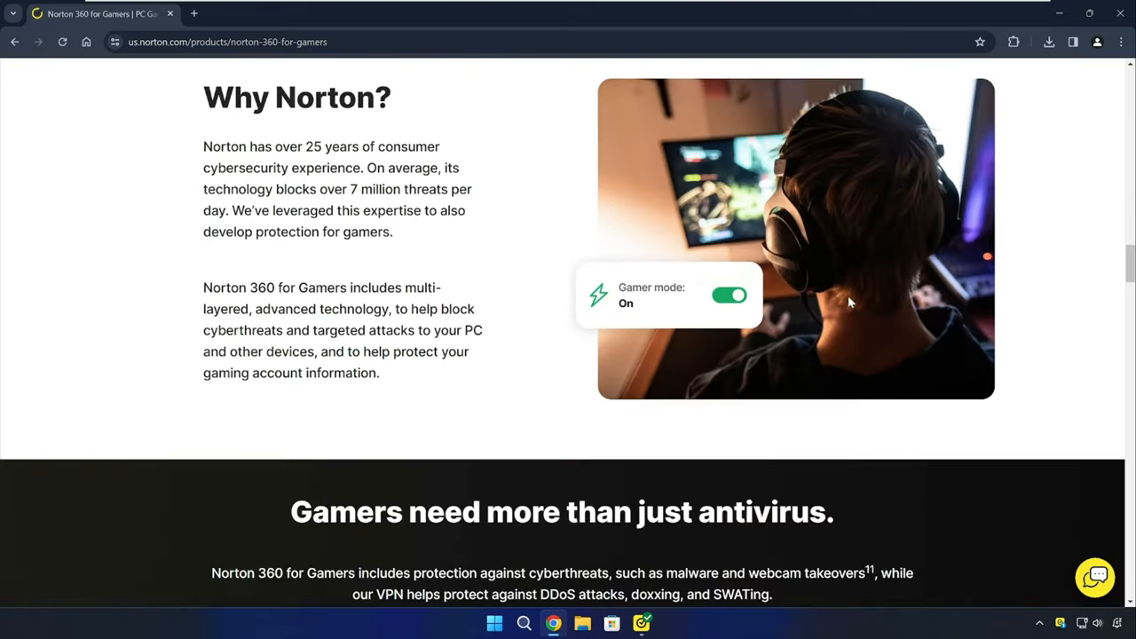
{"action": "scroll", "scroll_direction": "down", "scroll_amount": 3}
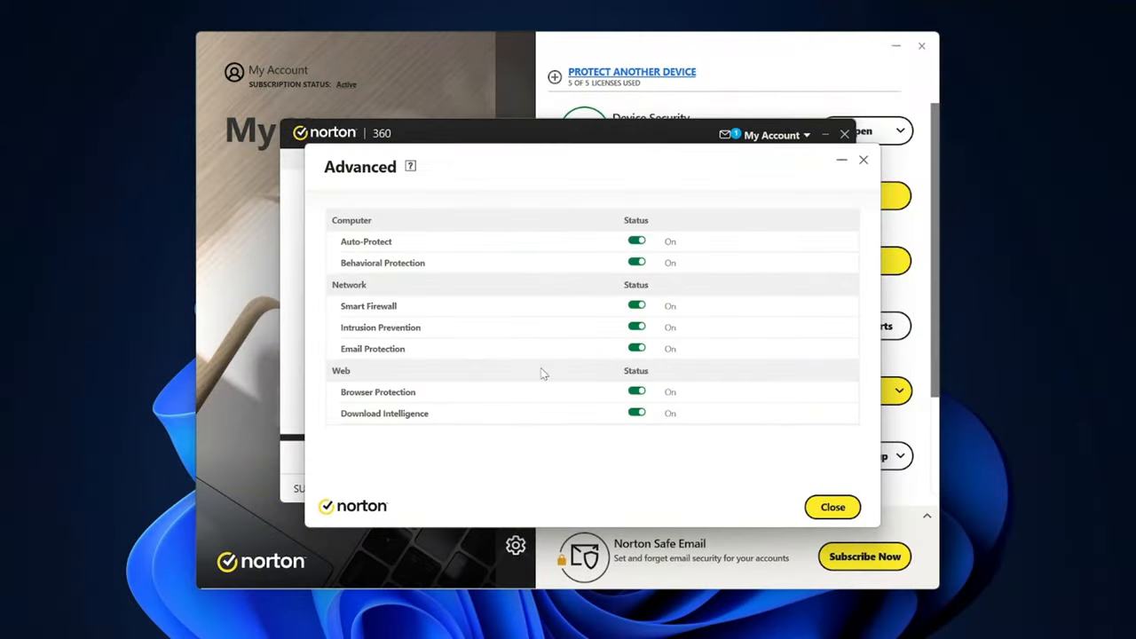
{"action": "mouse_move", "coordinate": [348, 289]}
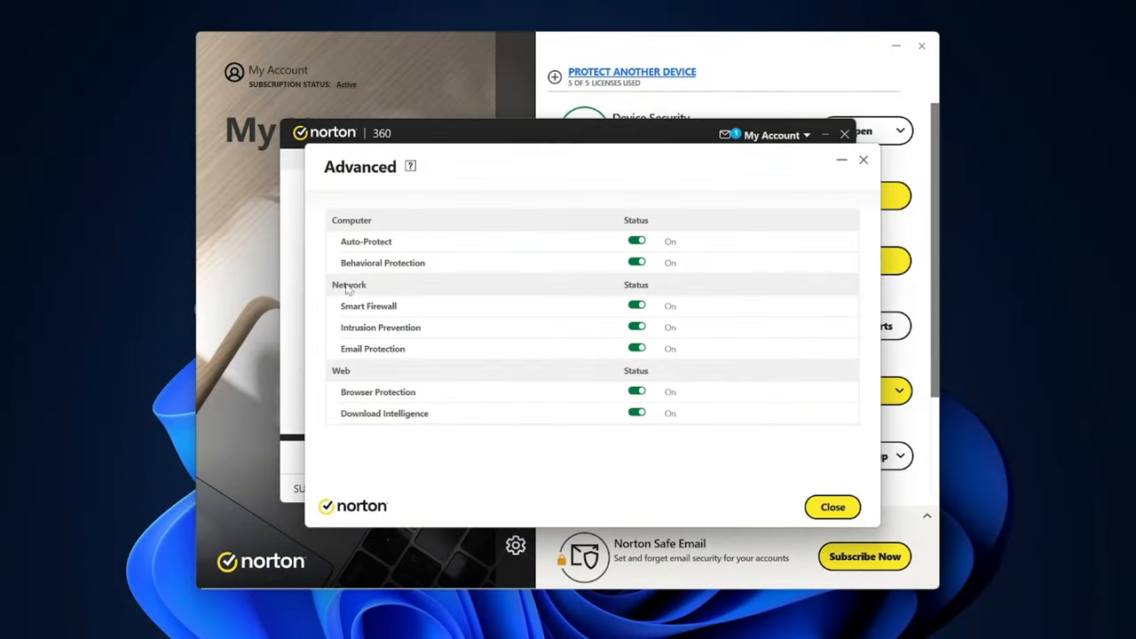
{"action": "mouse_move", "coordinate": [602, 386]}
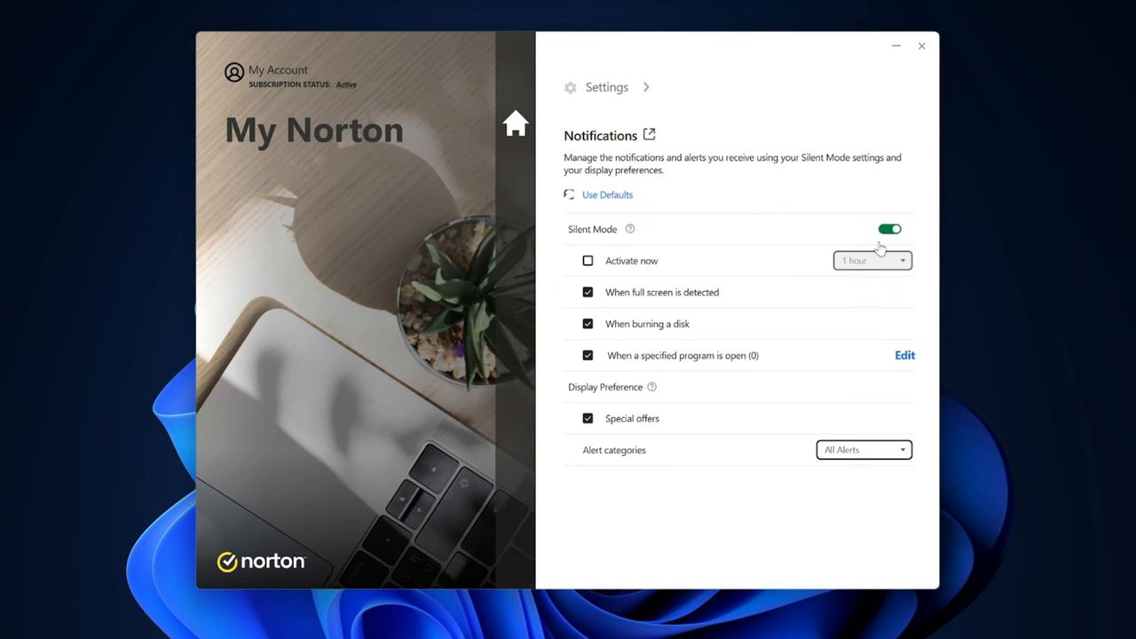
- Enable 'When full screen is detected' and turn off 'Special offers' notifications
{"action": "left_click", "coordinate": [588, 292]}
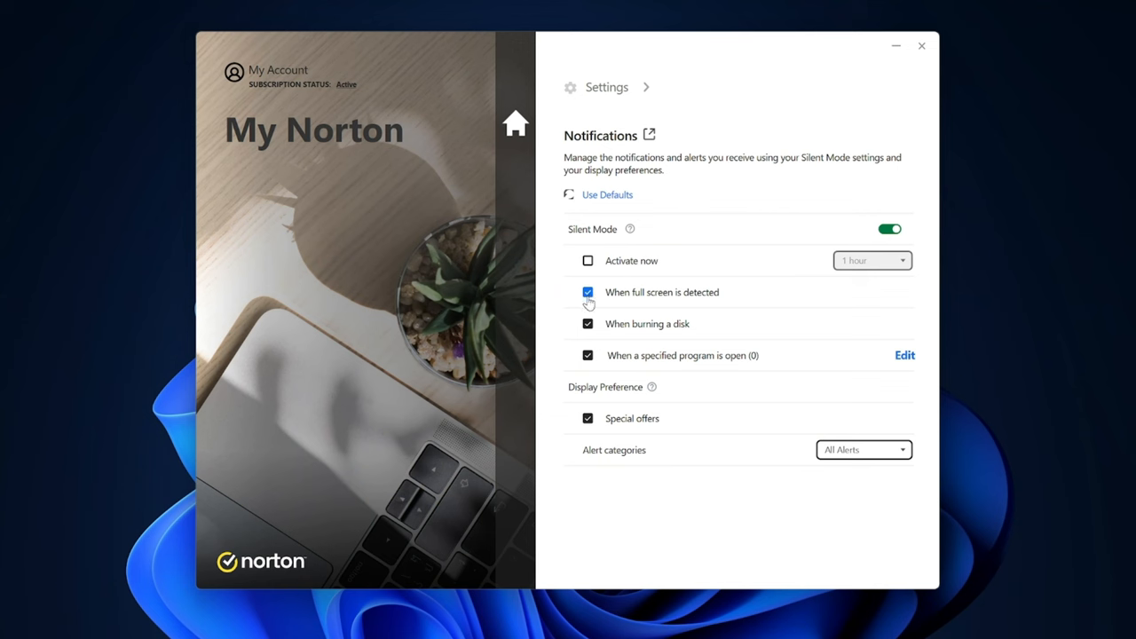
{"action": "left_click", "coordinate": [588, 418]}
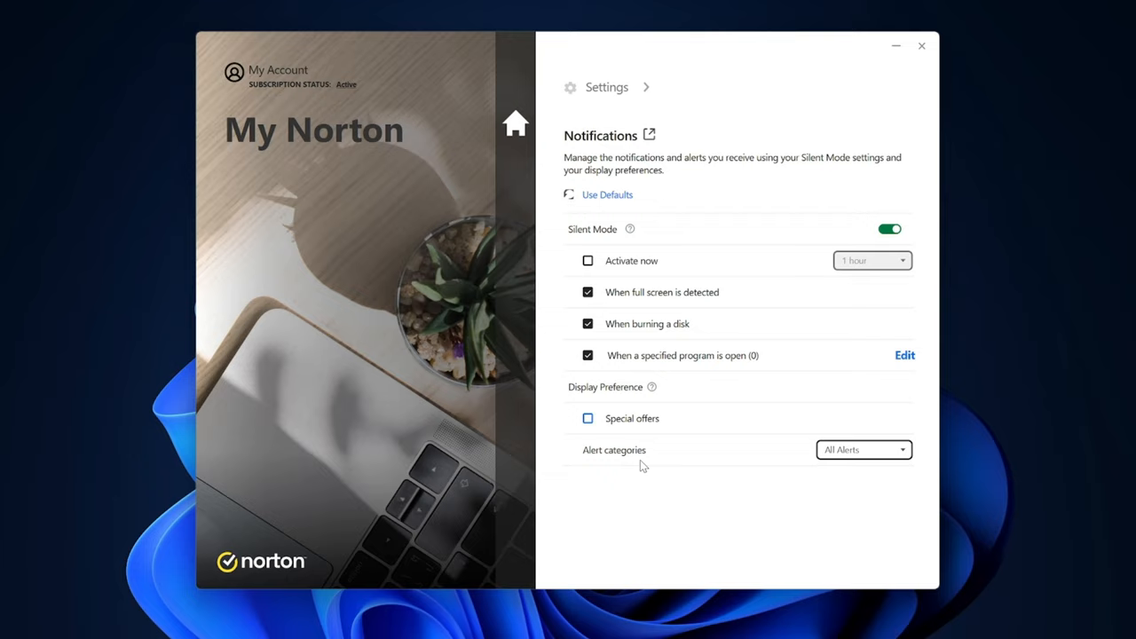
{"action": "mouse_move", "coordinate": [796, 174]}
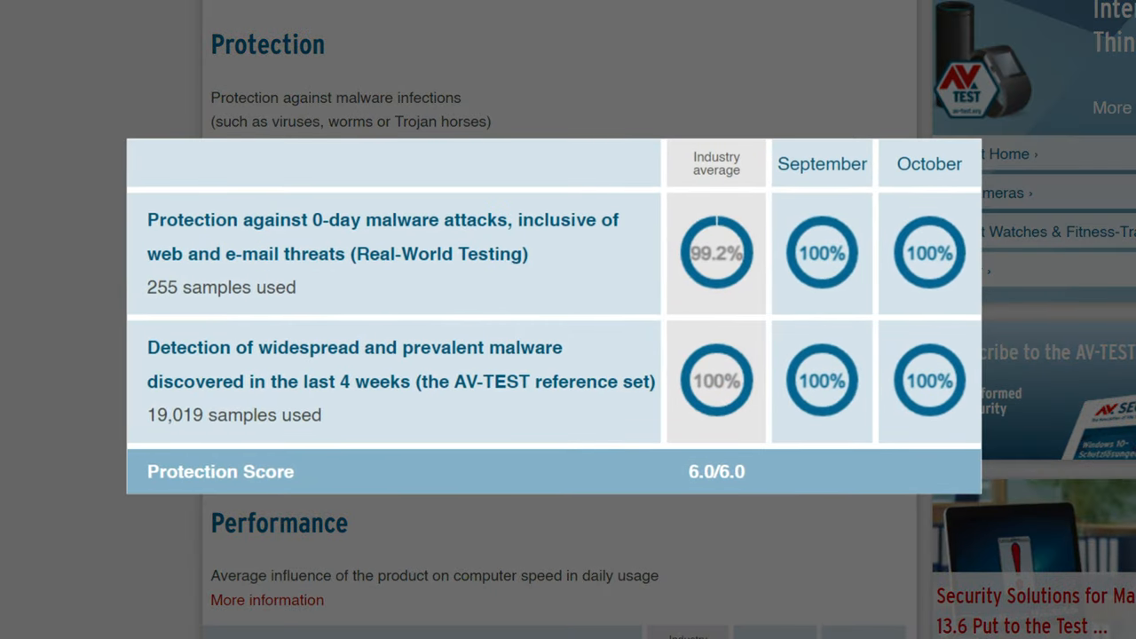
- Scroll AV-TEST down to the Protection table showing the 6.0/6.0 score
{"action": "scroll", "scroll_direction": "down", "scroll_amount": 3}
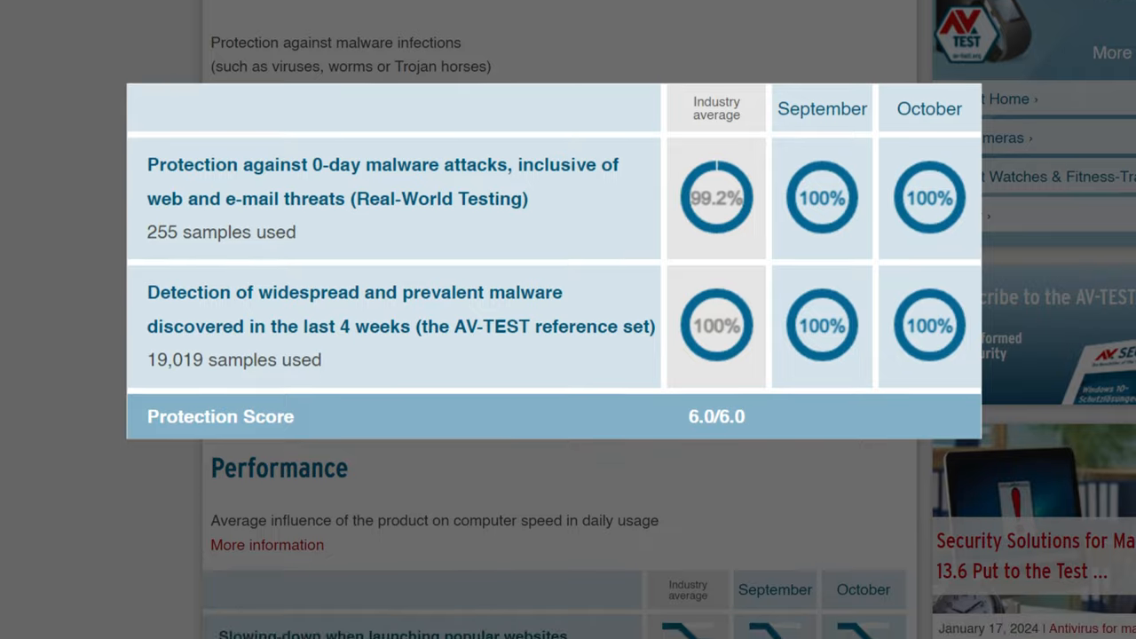
{"action": "scroll", "scroll_direction": "down", "scroll_amount": 3}
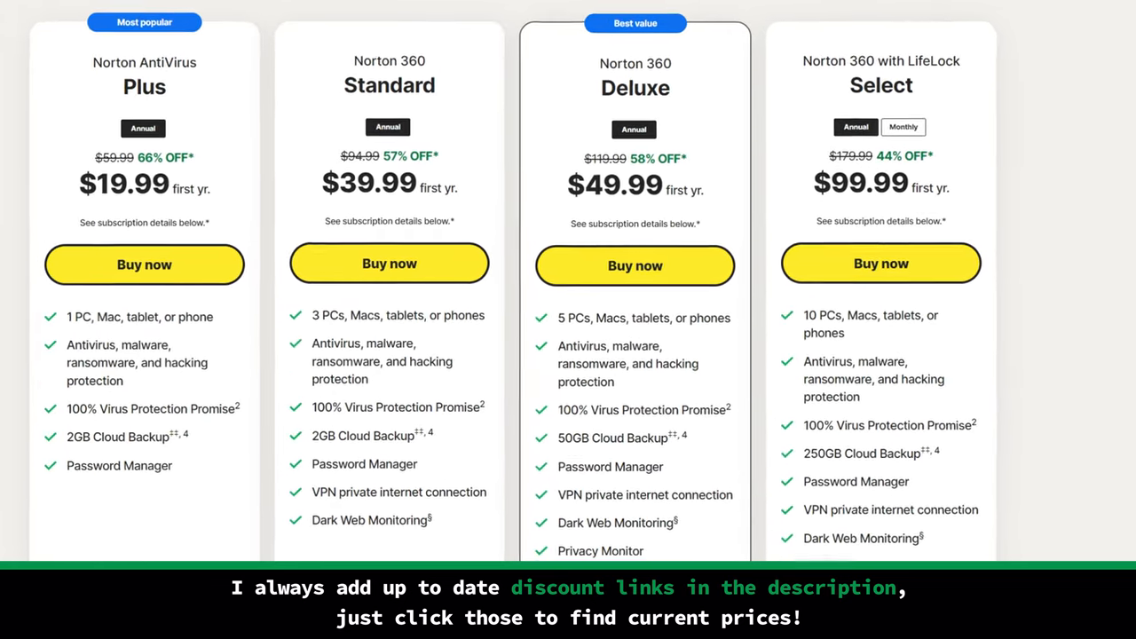
- Scroll to the AntiVirus Plus, 360 Standard, Deluxe and Select pricing cards
{"action": "scroll", "scroll_direction": "down", "scroll_amount": 3}
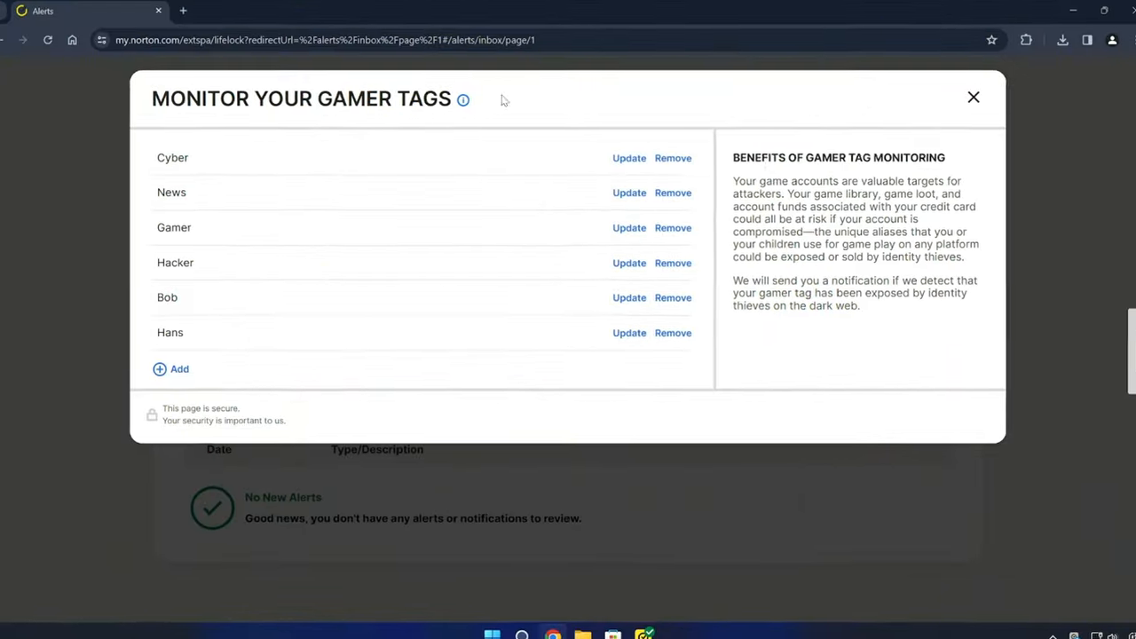
- Add a new gamer tag to monitor and enter 'Poli' in the Gamer Tag field
{"action": "left_click", "coordinate": [178, 368]}
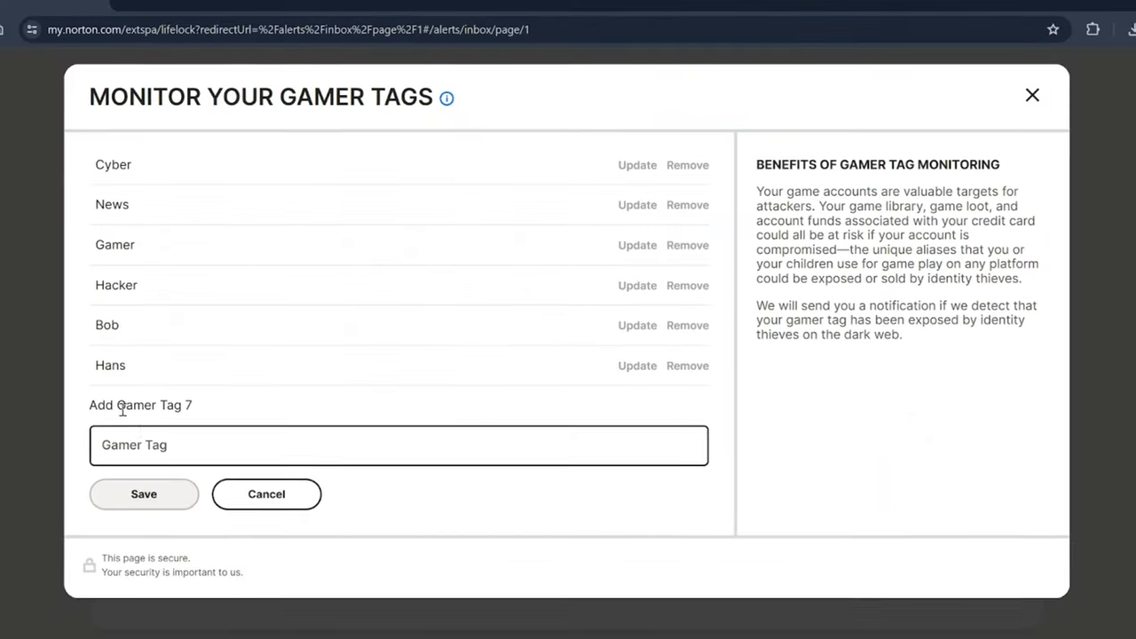
{"action": "left_click", "coordinate": [399, 446]}
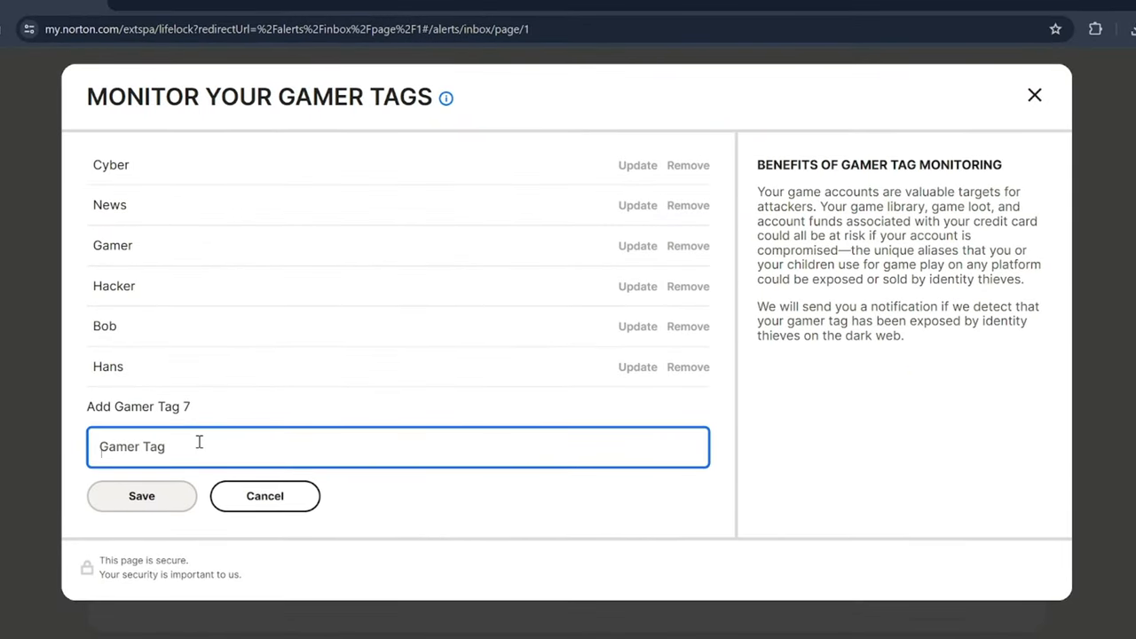
{"action": "type", "text": "Poli"}
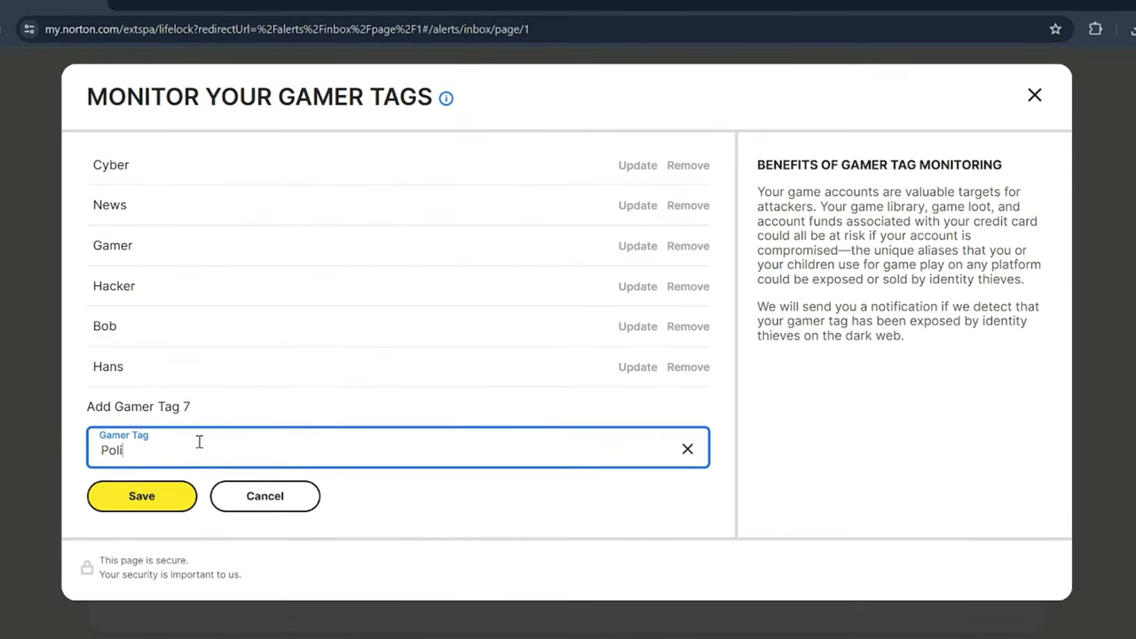